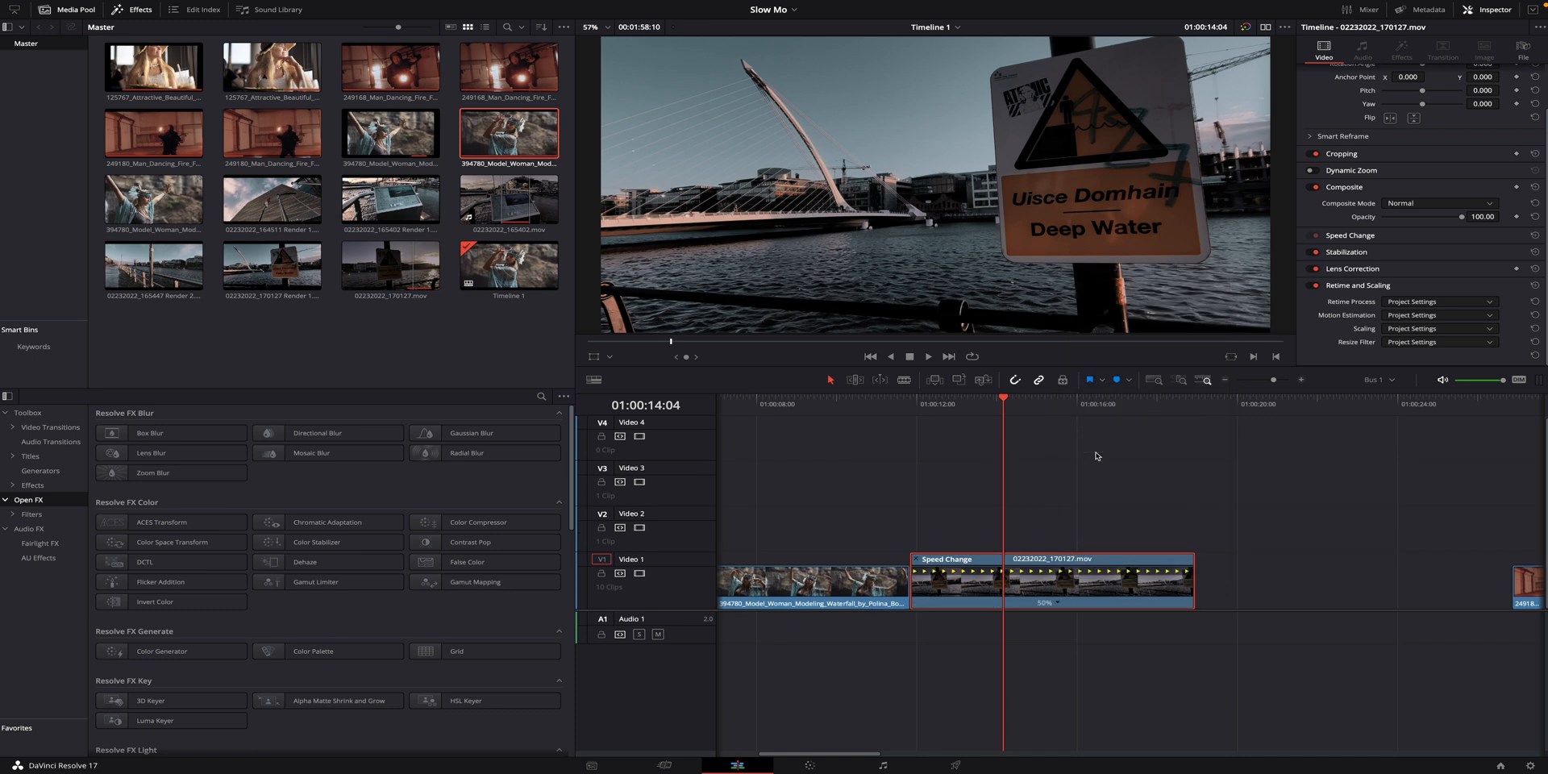
Bring up the retime menu for the 50% riverside bridge clip on Video 1.
right_click(1052, 603)
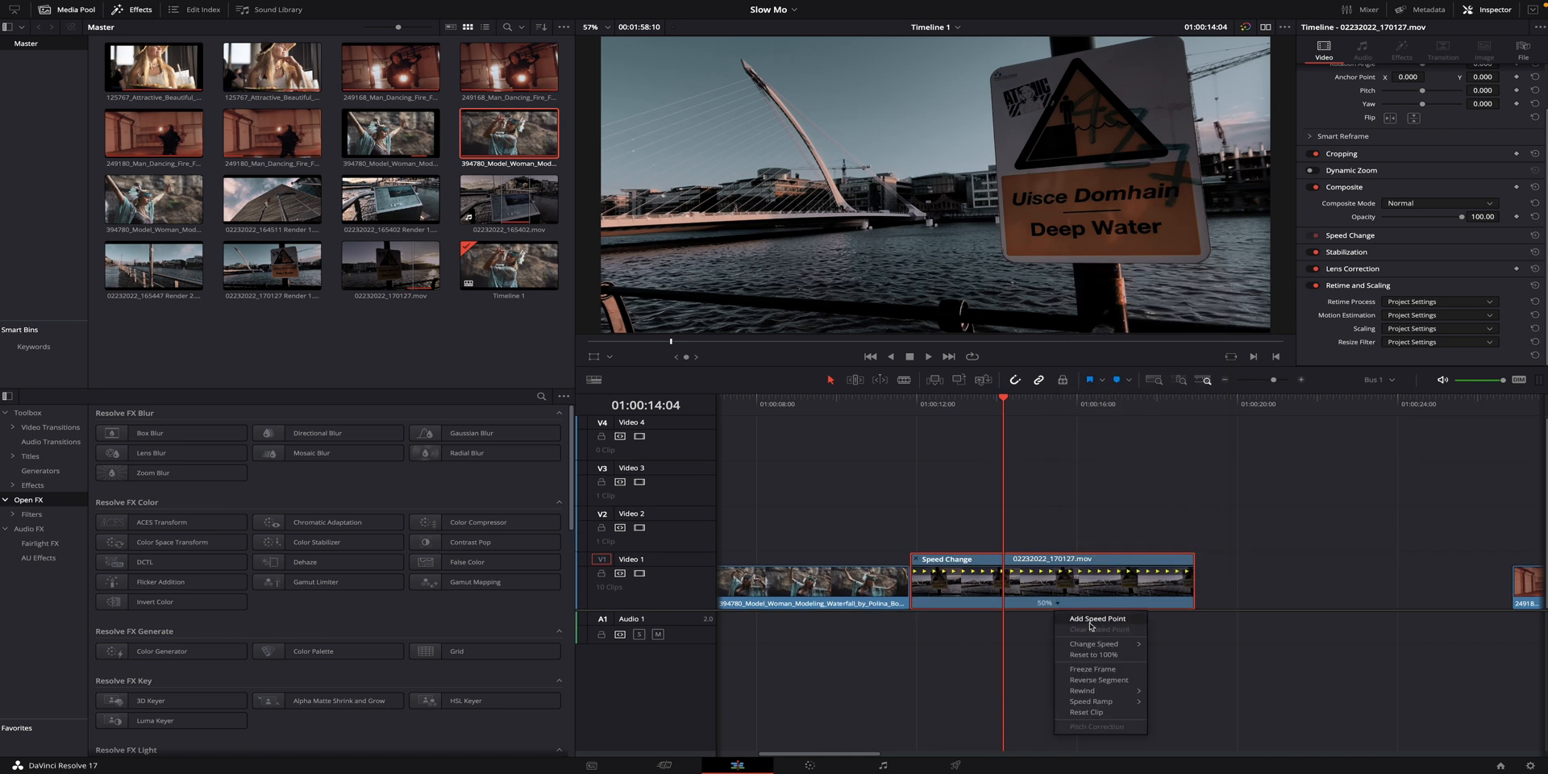